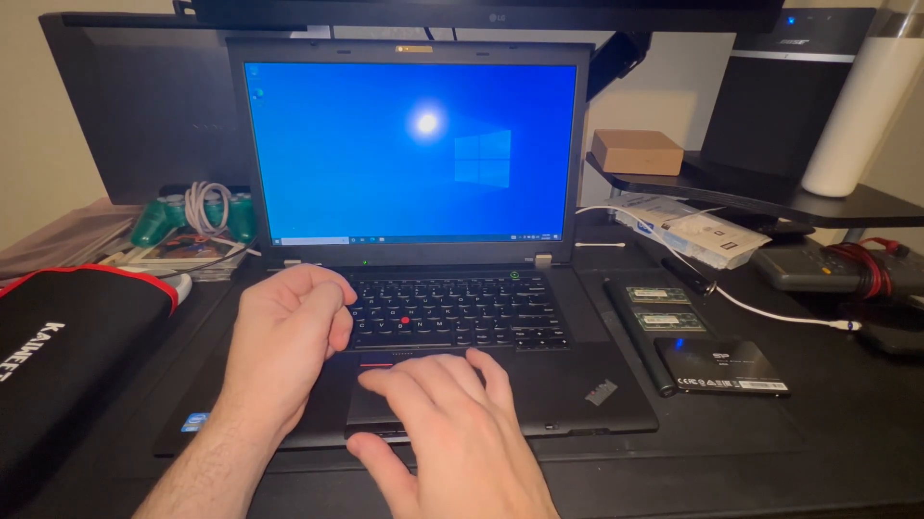
click(272, 245)
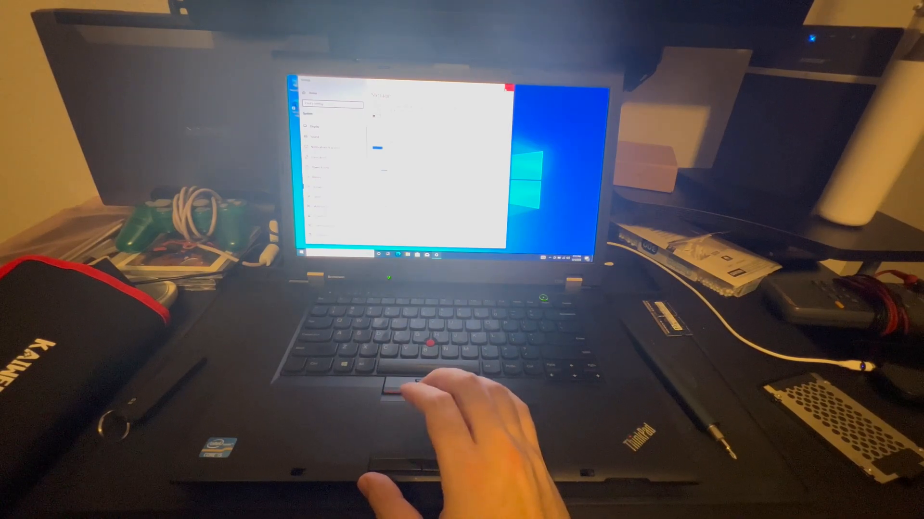
click(509, 88)
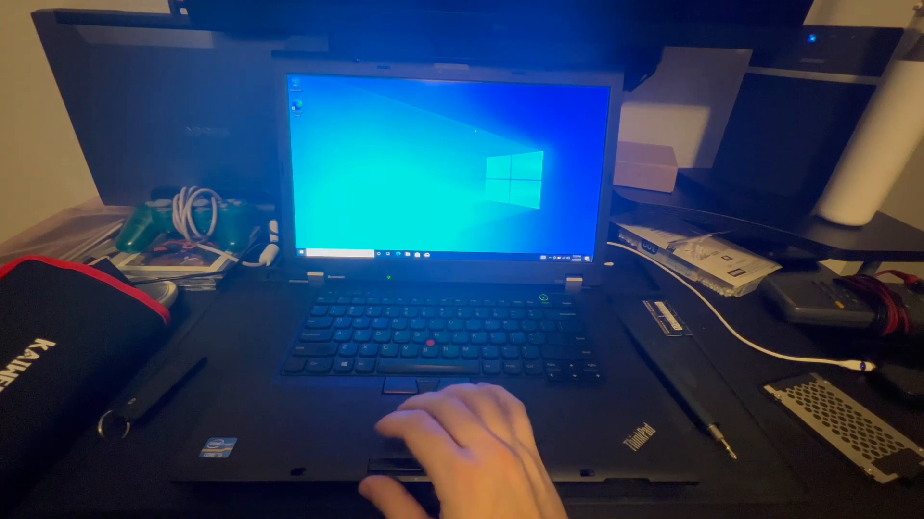